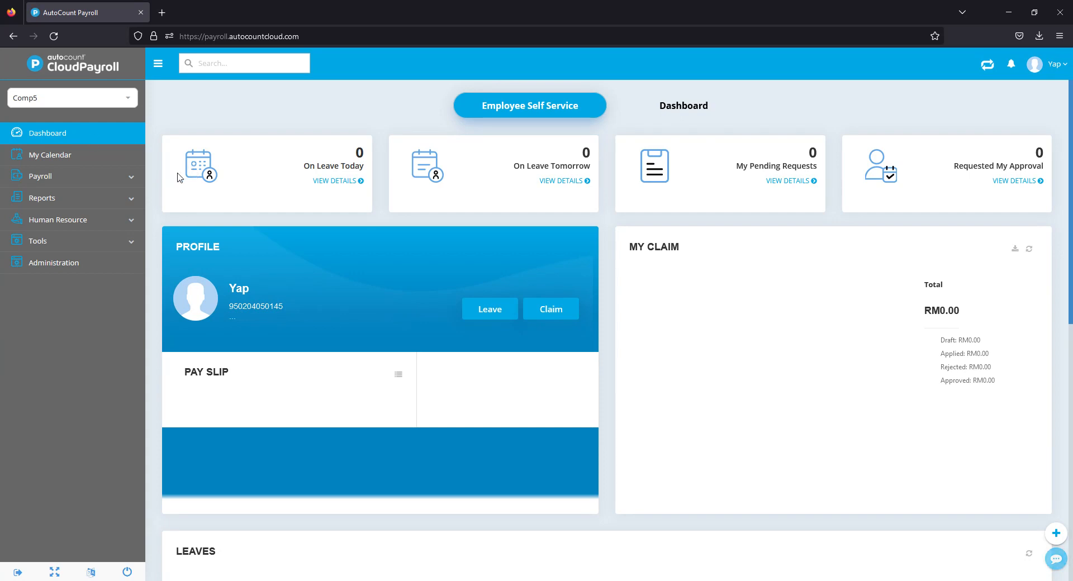
click(41, 176)
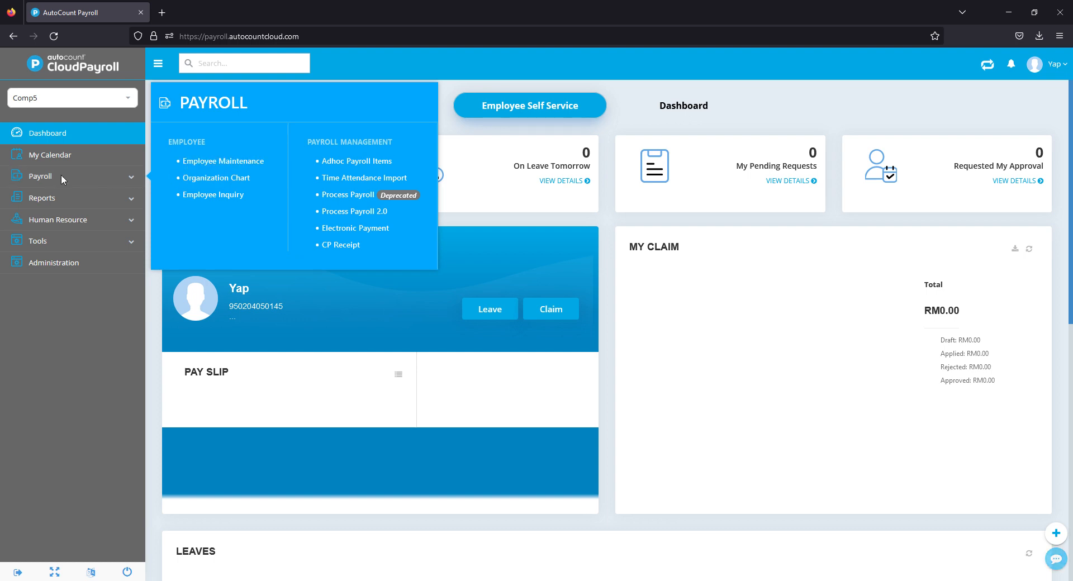
click(223, 161)
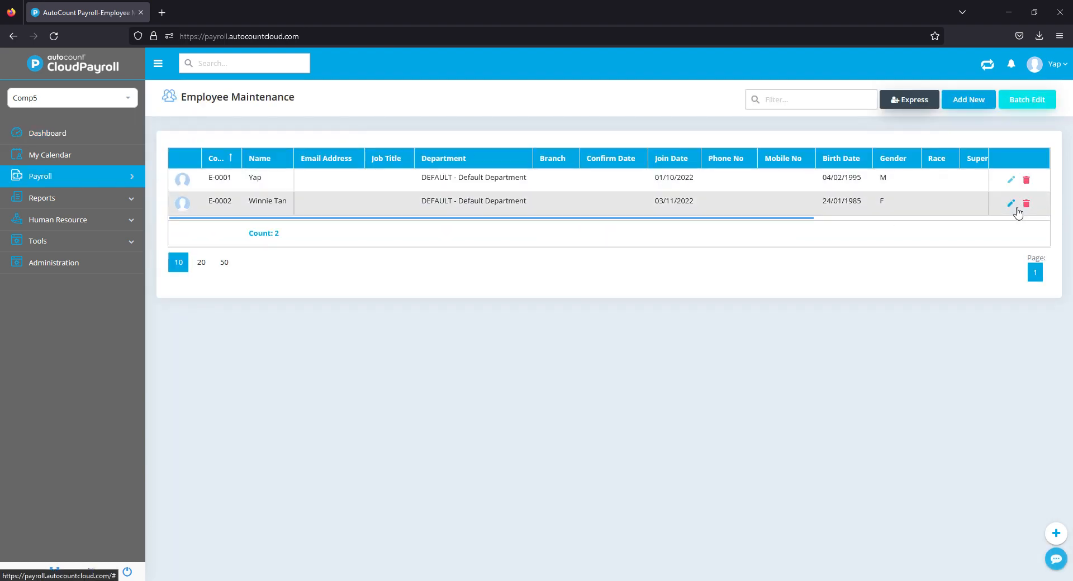
click(1011, 204)
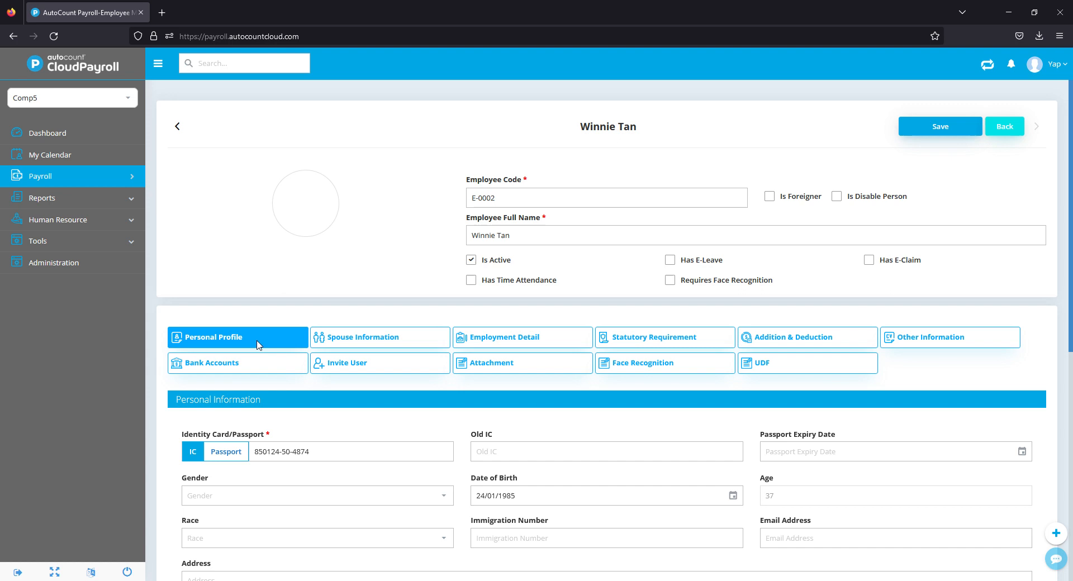
mouse_move(373, 375)
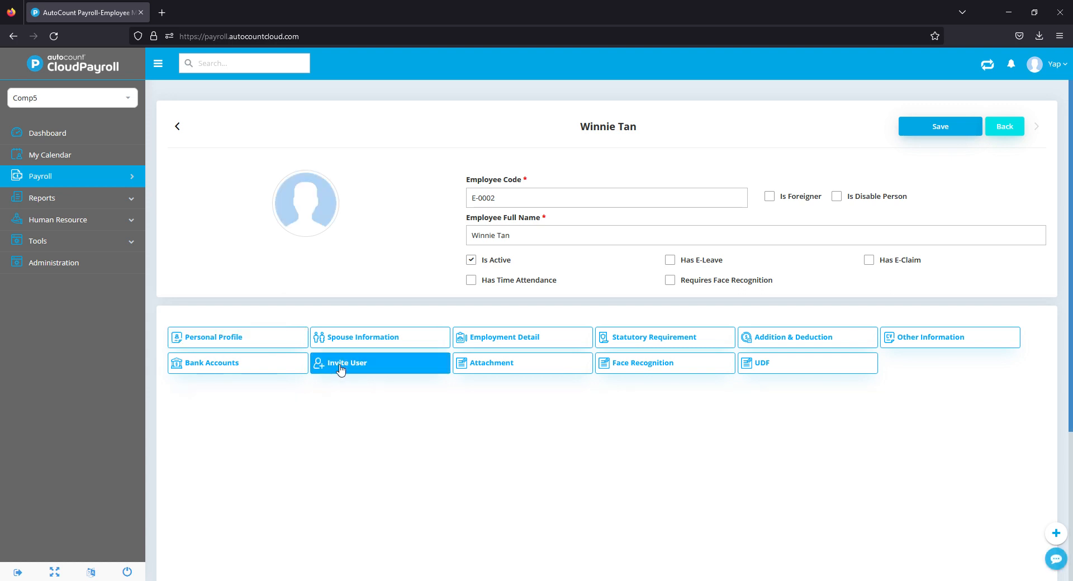
Step: Turn on Invite User in E-0002's Invite User settings
click(346, 363)
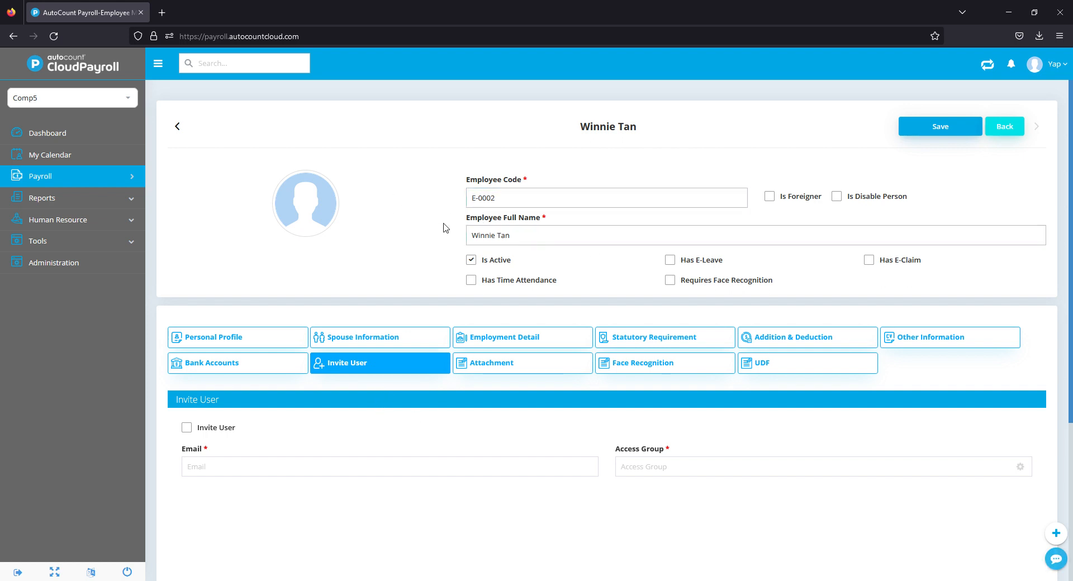
scroll(down, 3)
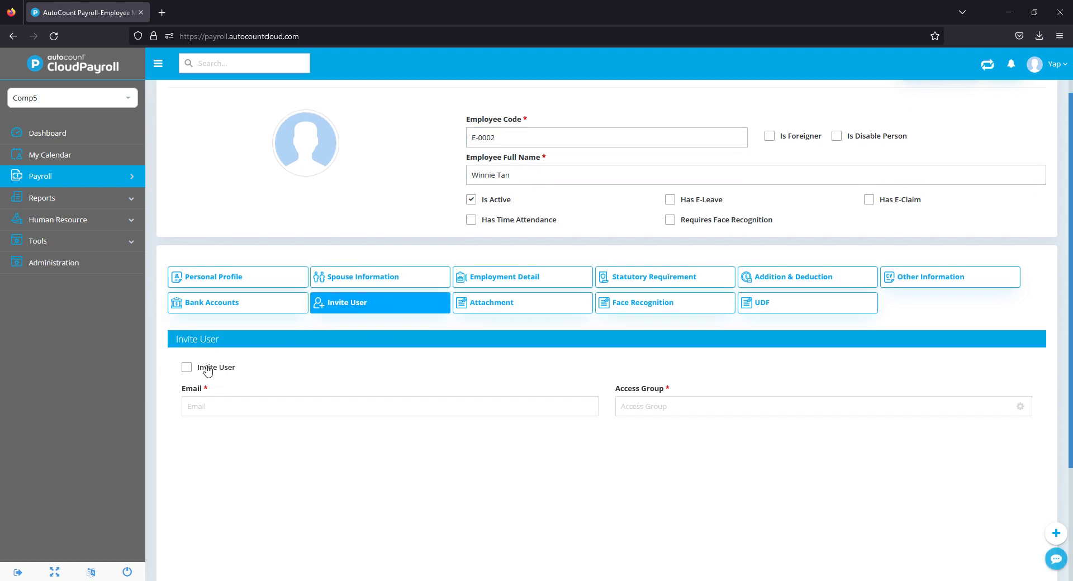
click(186, 367)
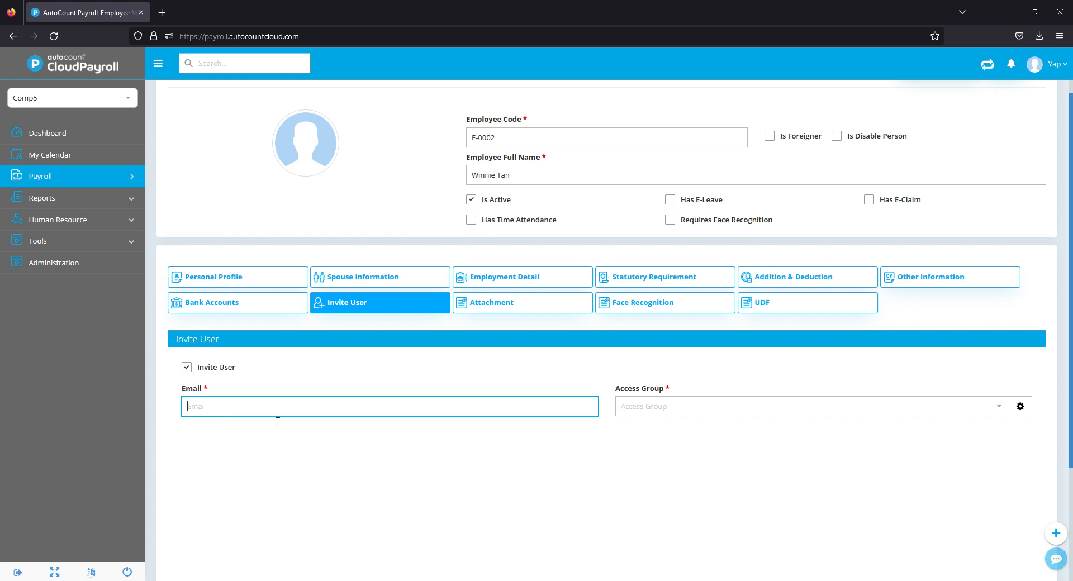
Step: Fill the invitation email, assign the EMPLOYEE USER access group, and return to employees
click(815, 406)
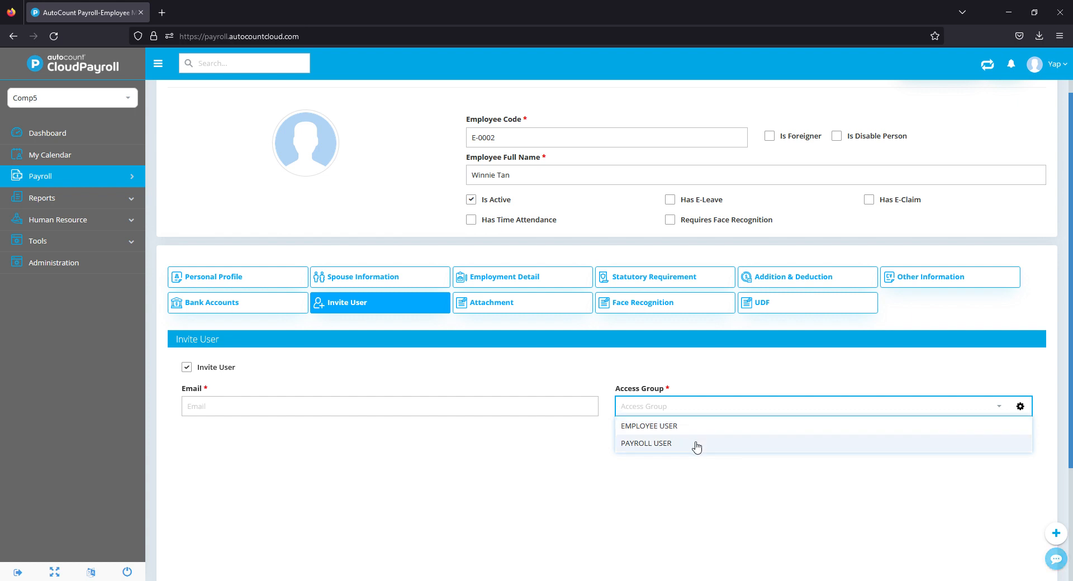
mouse_move(700, 435)
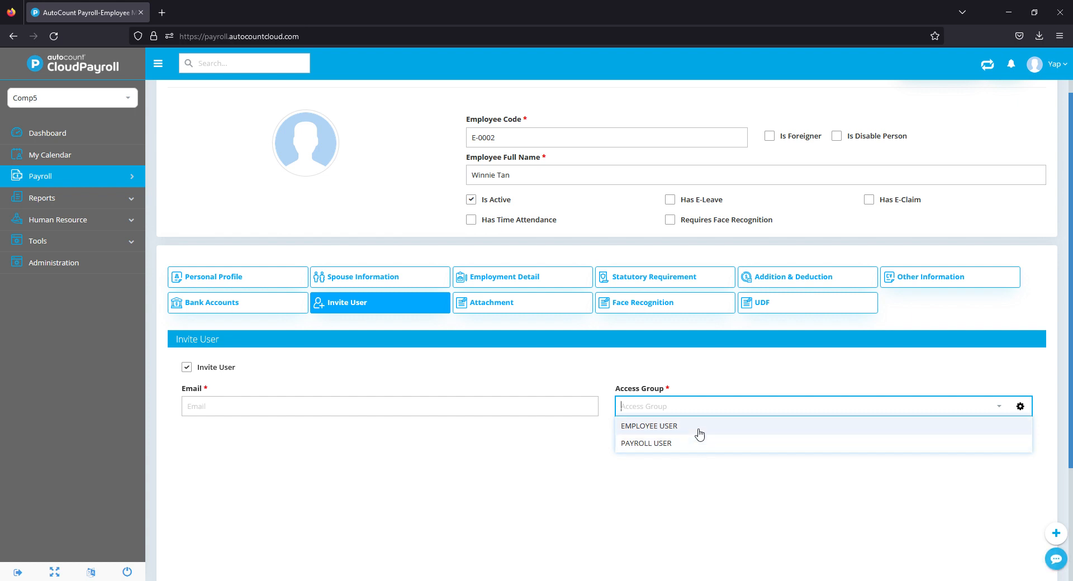
click(649, 426)
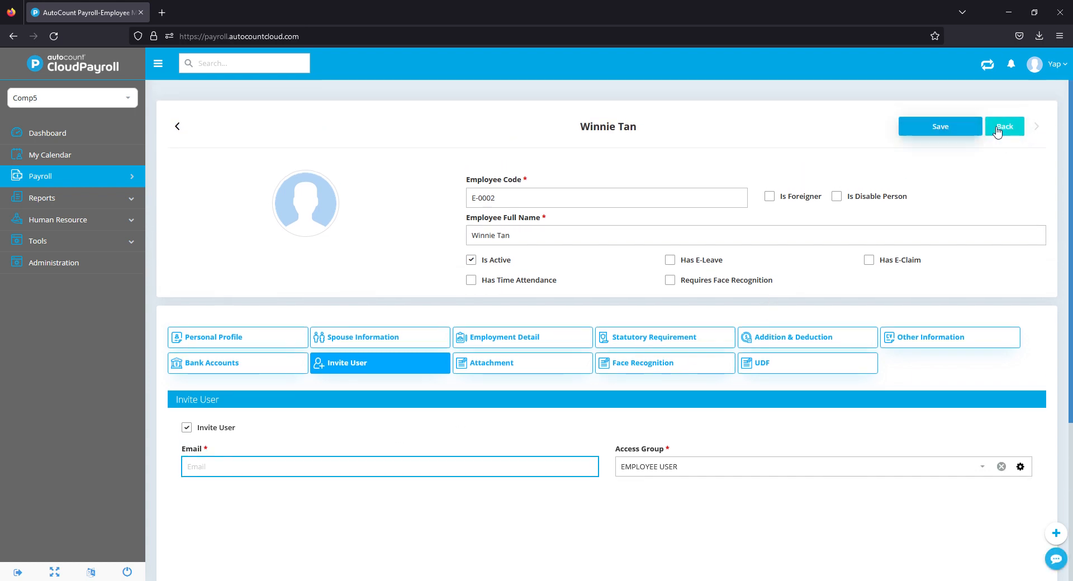
click(1004, 126)
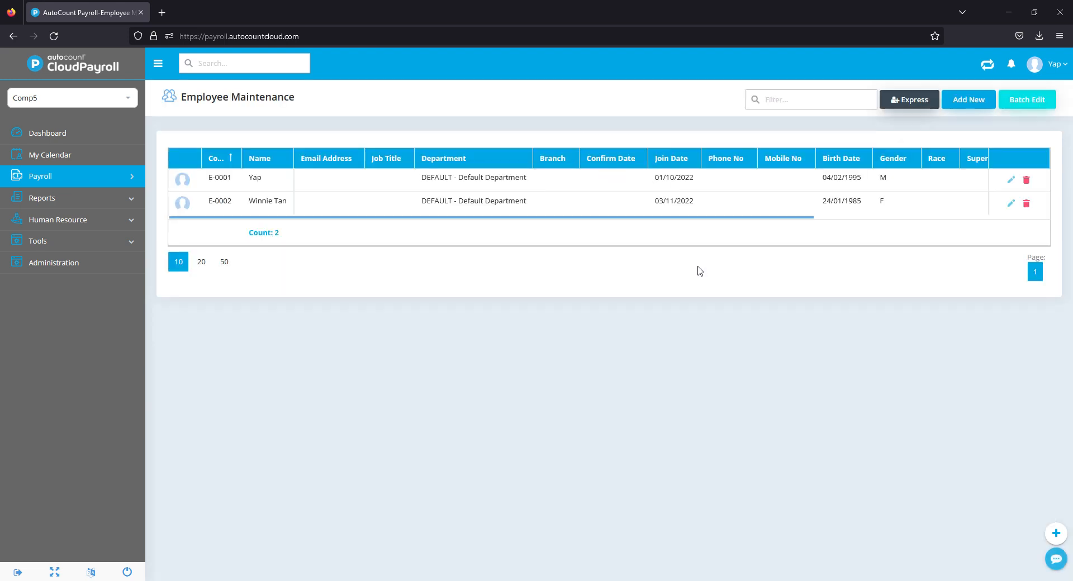
Step: Add a blank invitation row on the Tools > Invite Users page
click(38, 240)
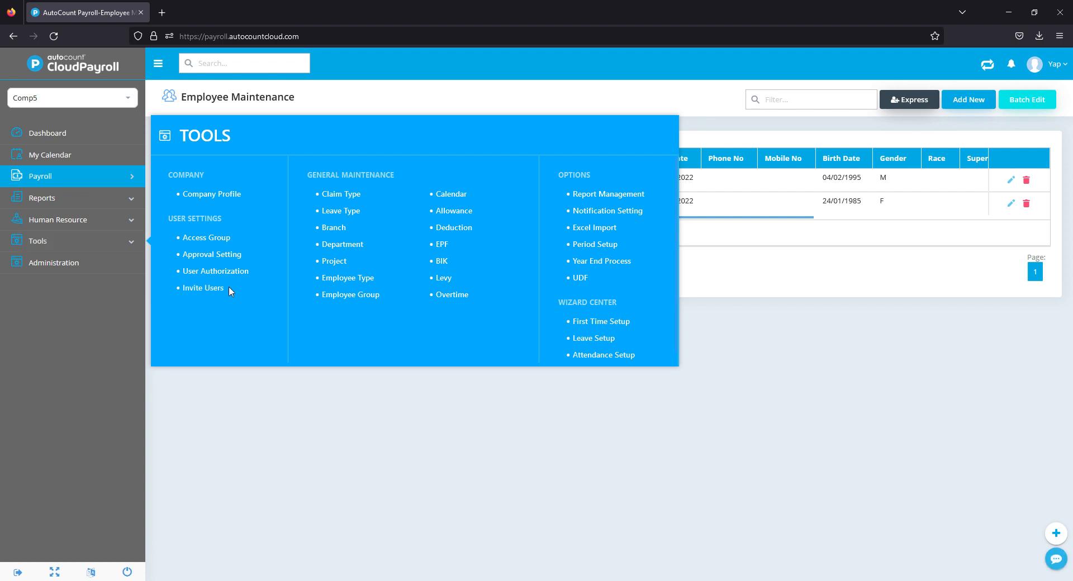
click(203, 287)
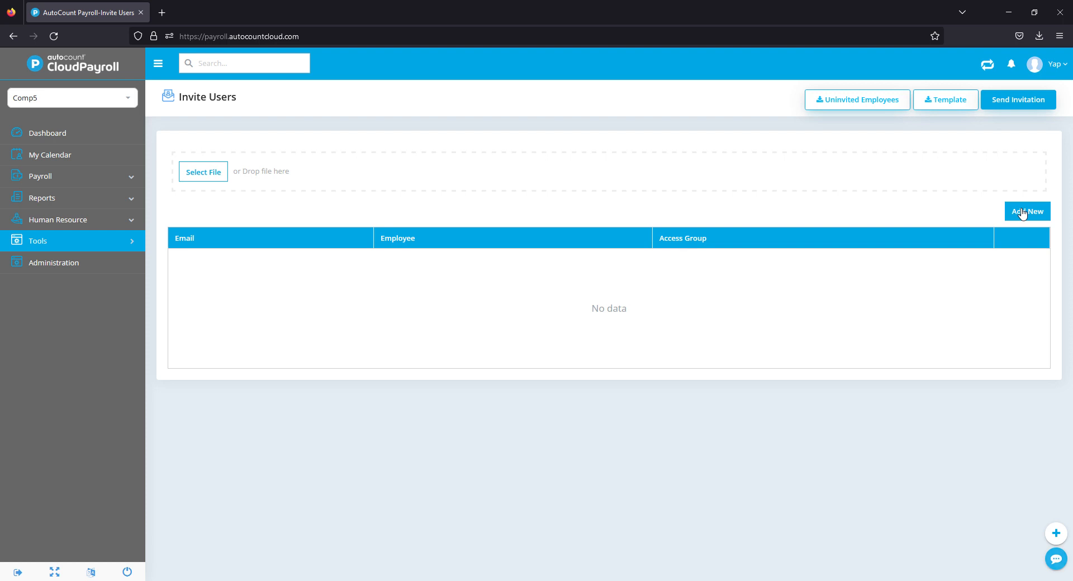
click(1028, 211)
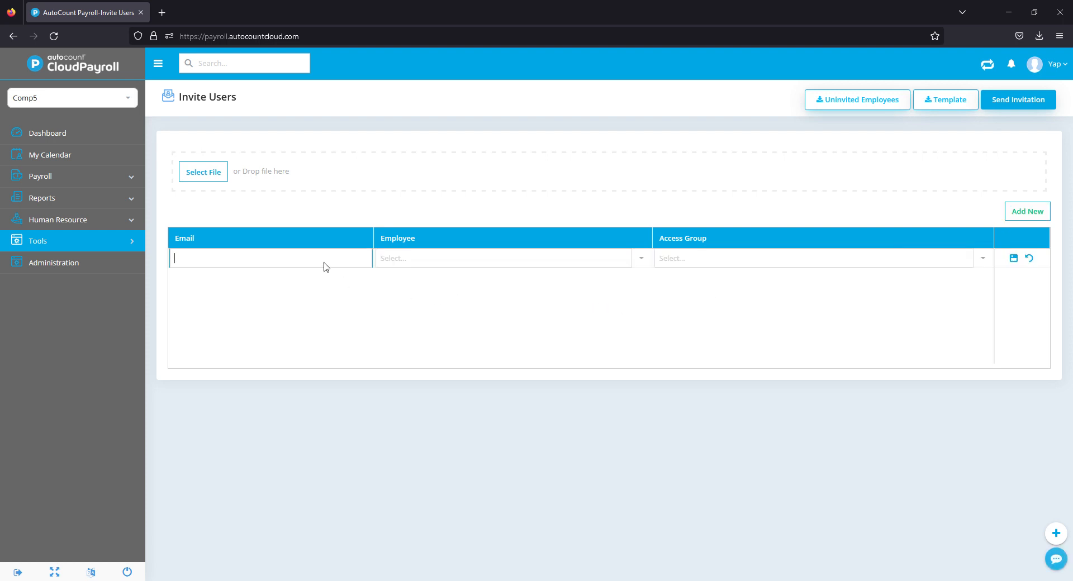
click(504, 259)
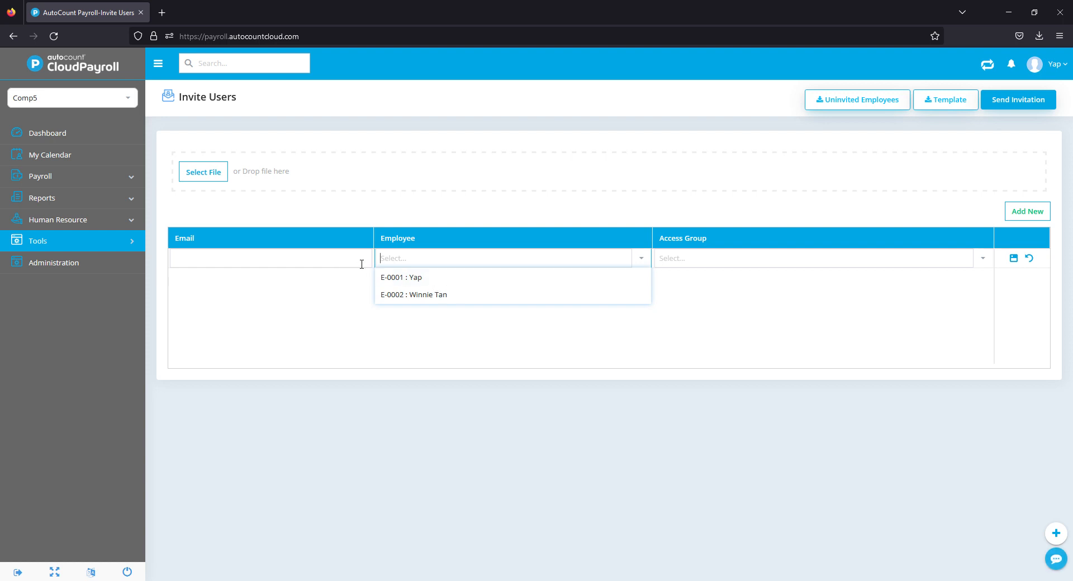
click(787, 258)
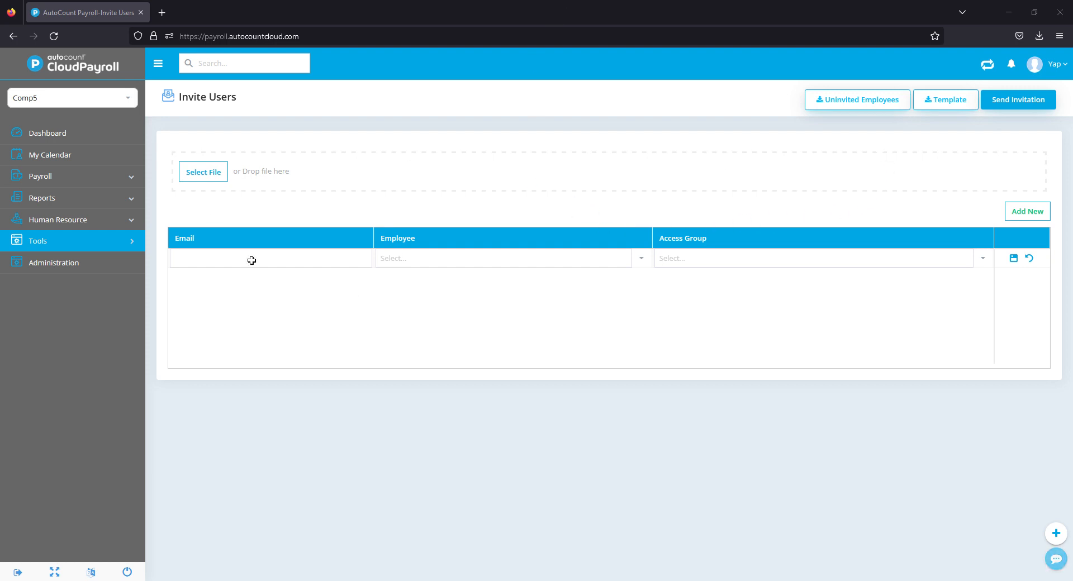
mouse_move(51, 150)
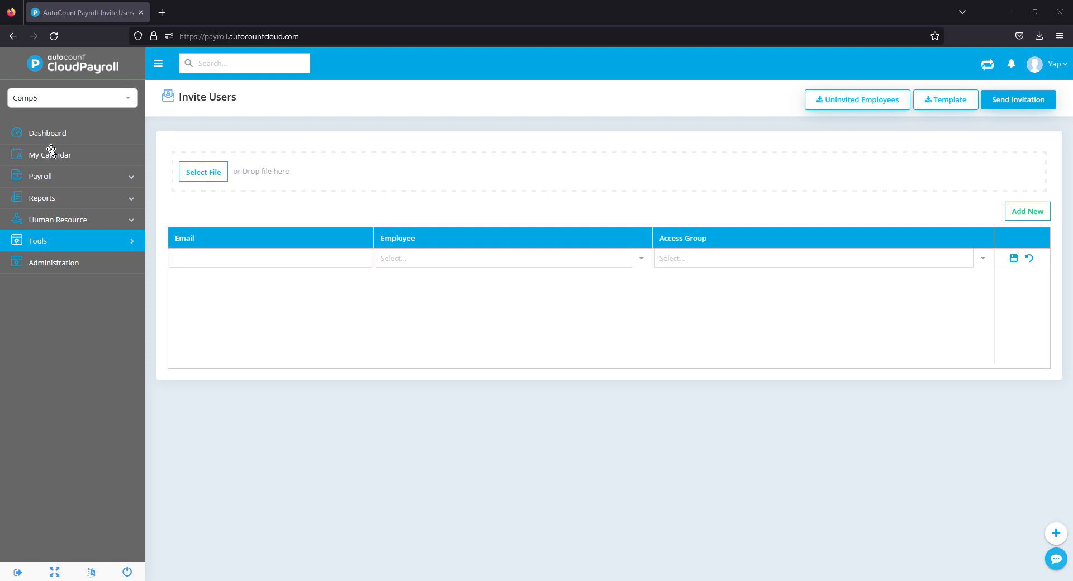
mouse_move(45, 144)
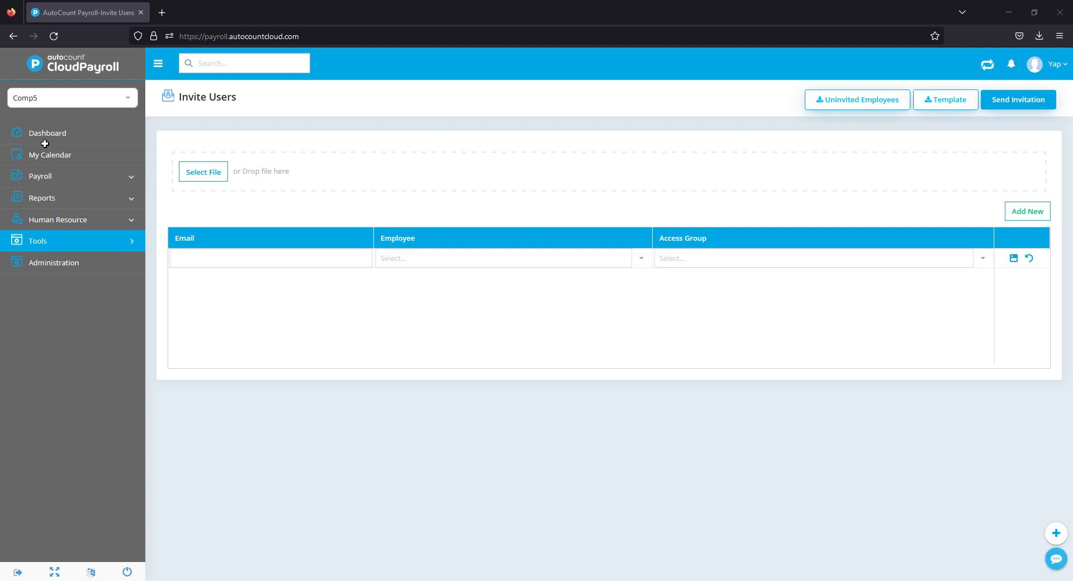
mouse_move(100, 158)
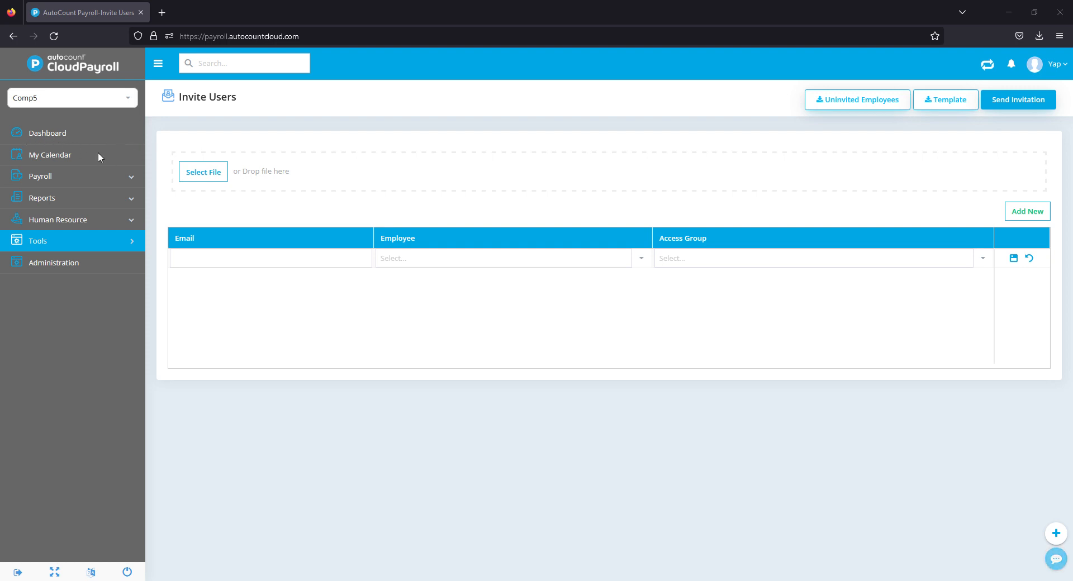
mouse_move(461, 47)
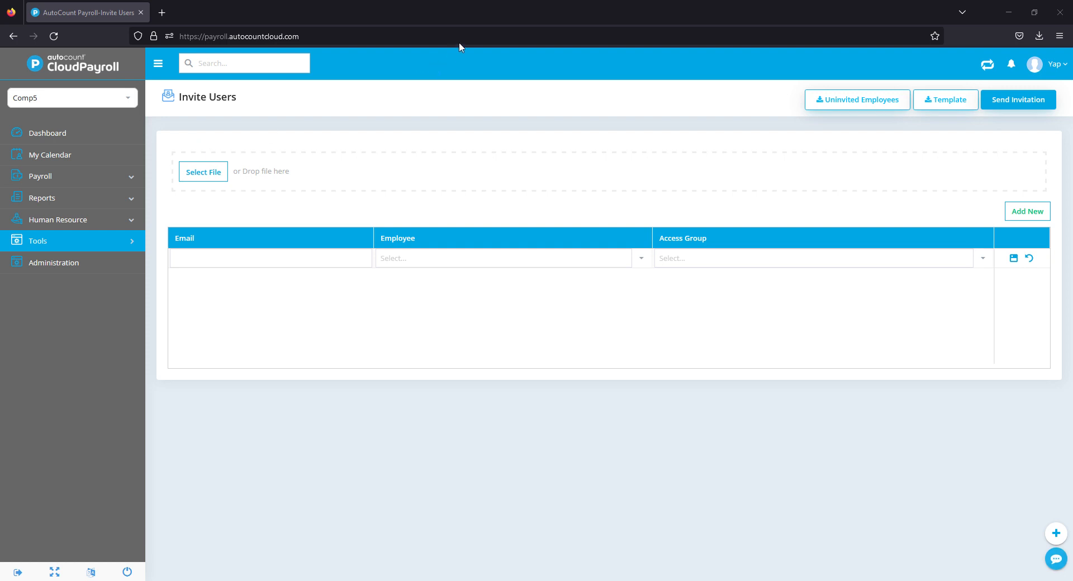
mouse_move(130, 180)
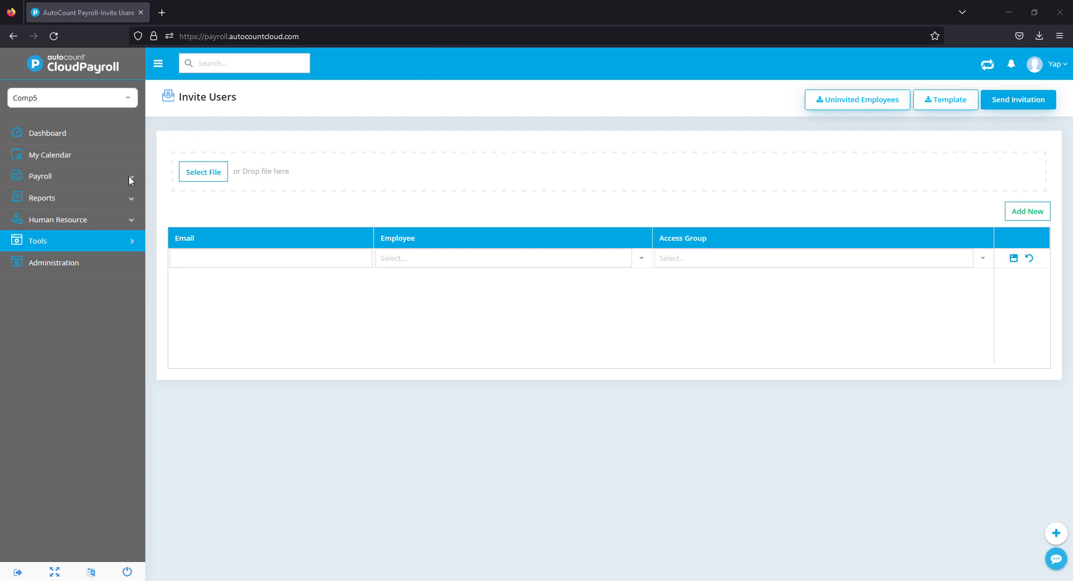
mouse_move(177, 185)
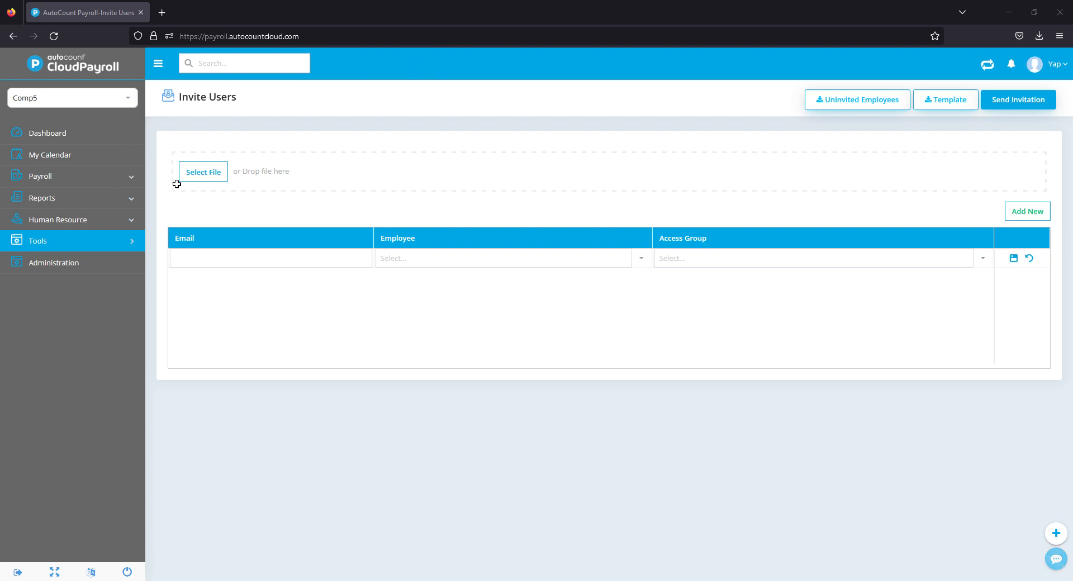
mouse_move(150, 199)
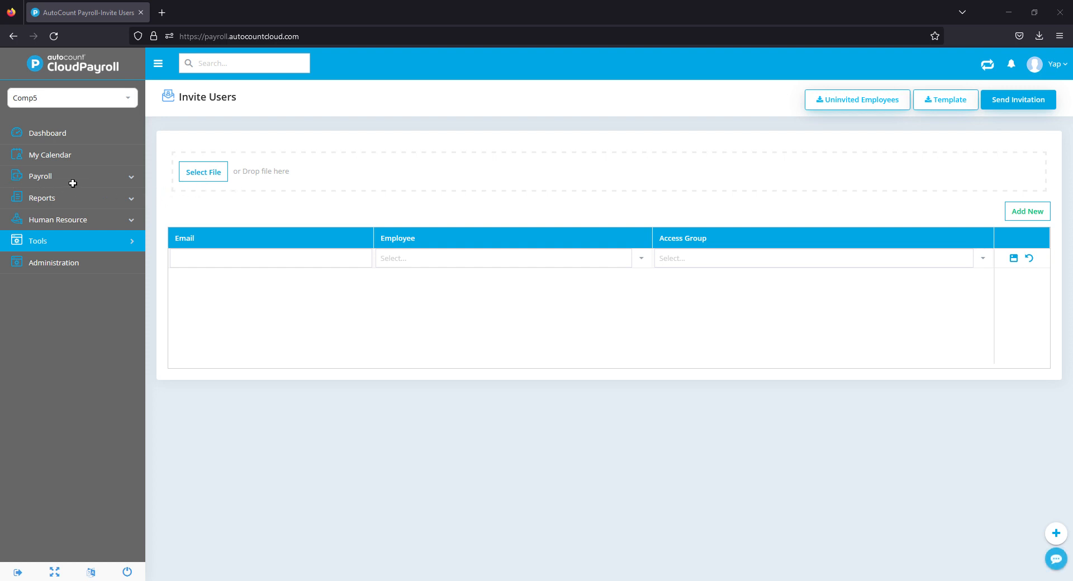
mouse_move(862, 162)
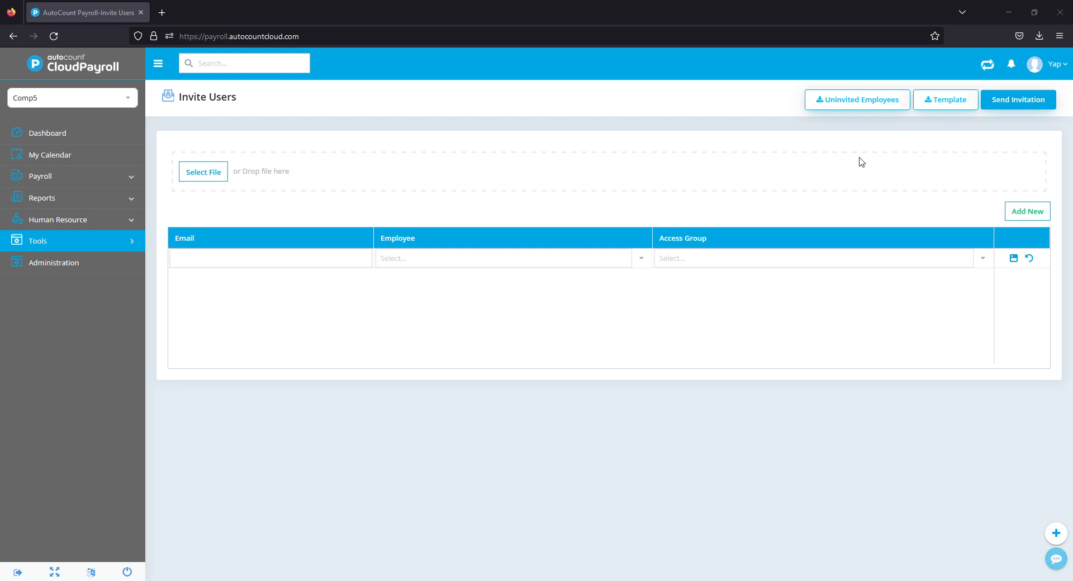
mouse_move(725, 198)
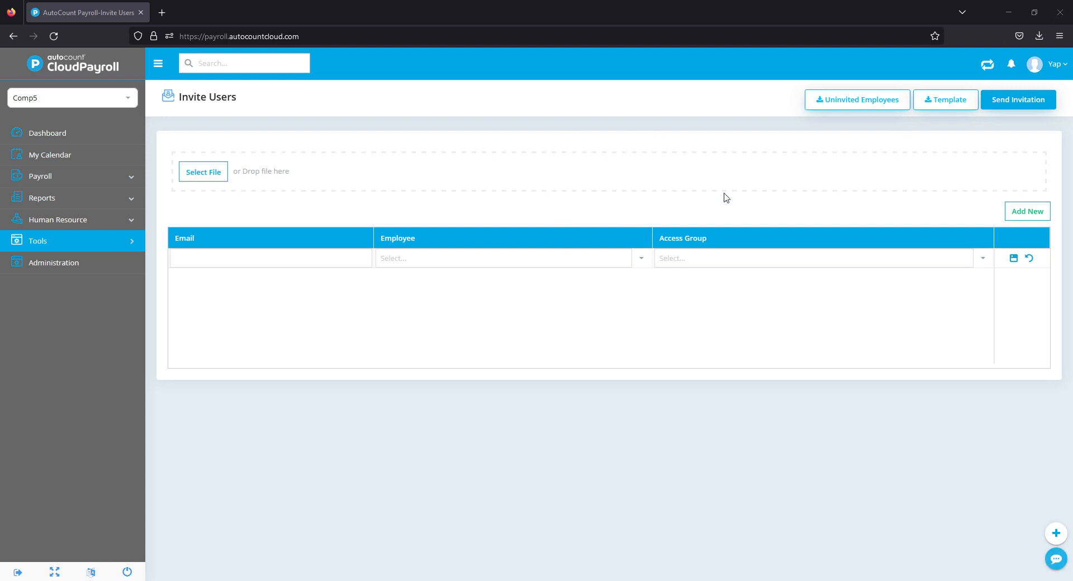
mouse_move(982, 91)
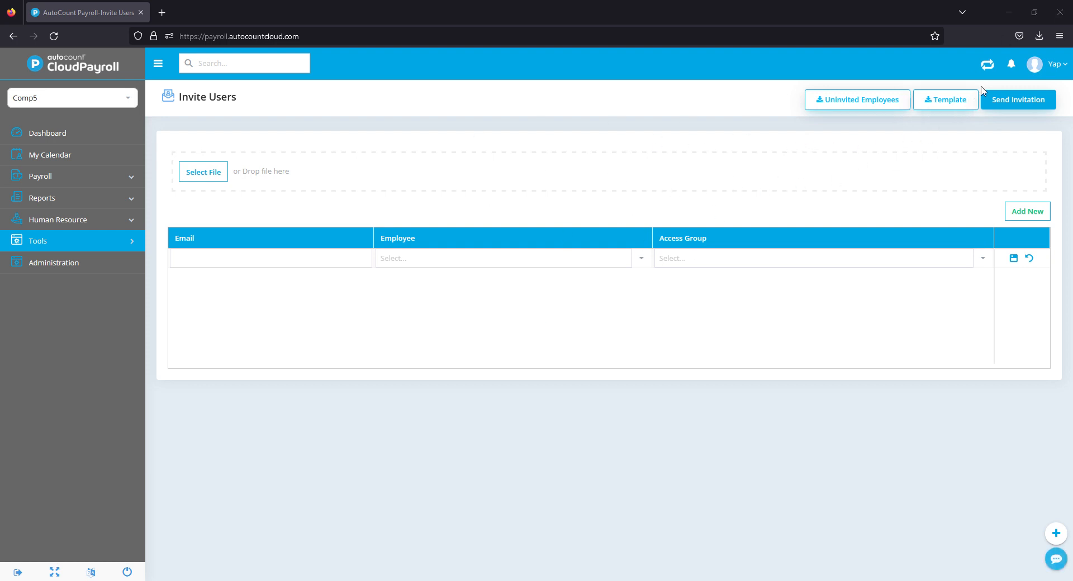